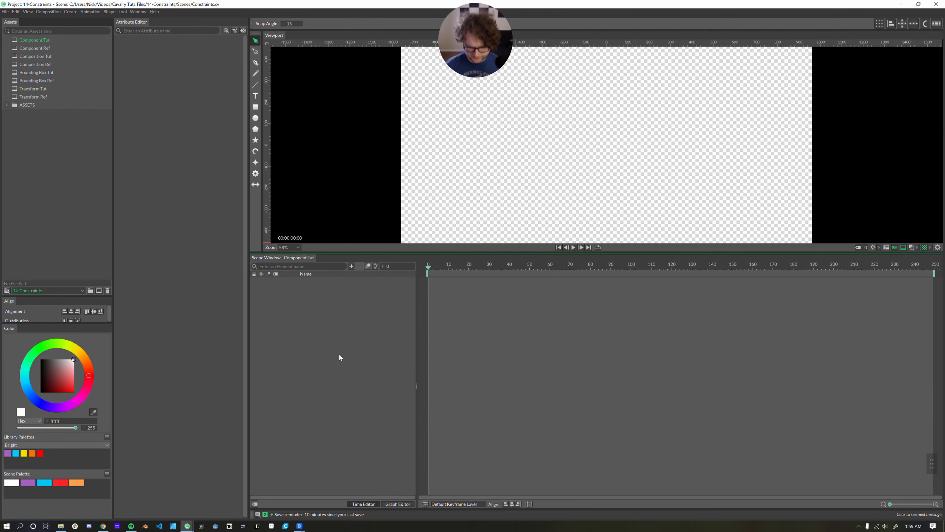
Add a Component Constraint (searching 'constr') and set its Constraint Type to Point Constraint
left_click(352, 266)
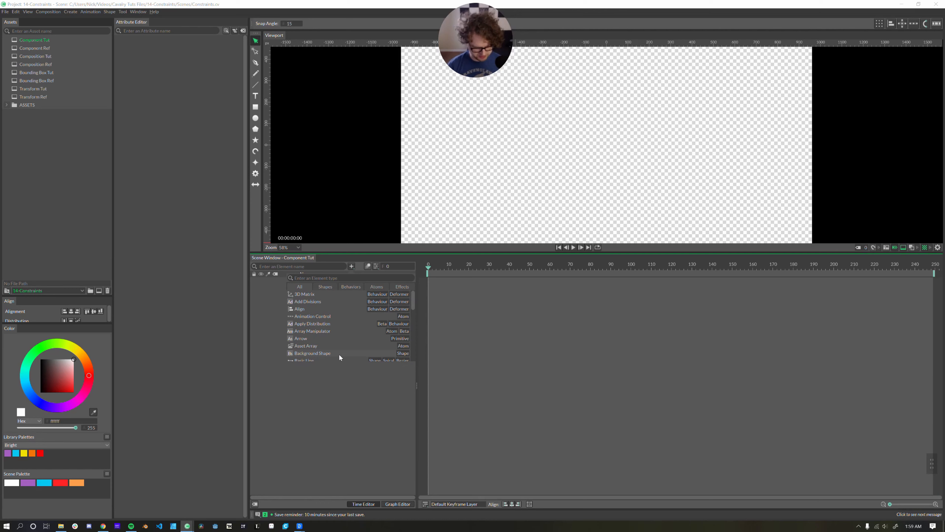
type("constr")
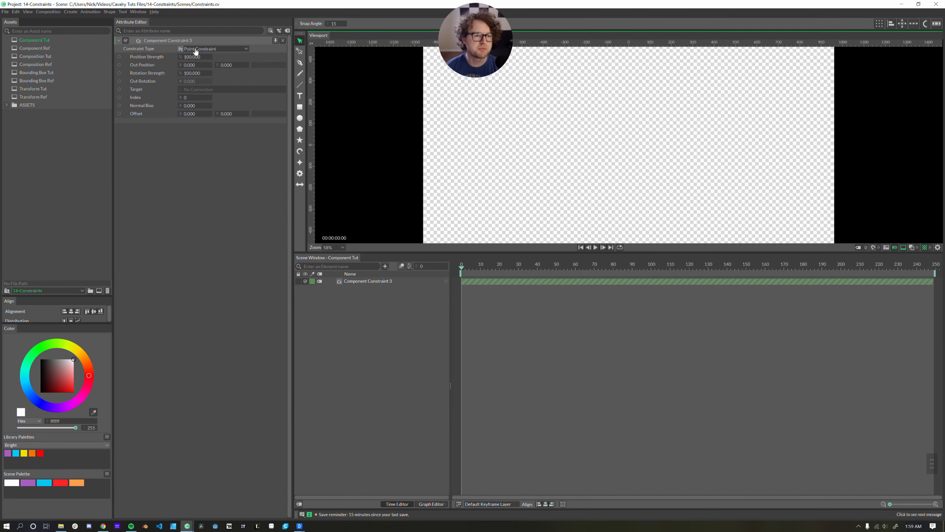
left_click(212, 48)
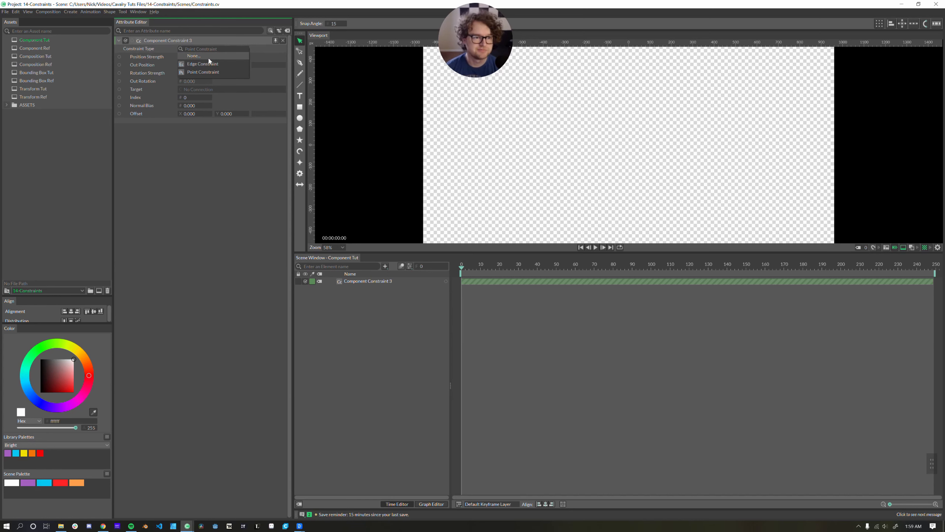
left_click(203, 72)
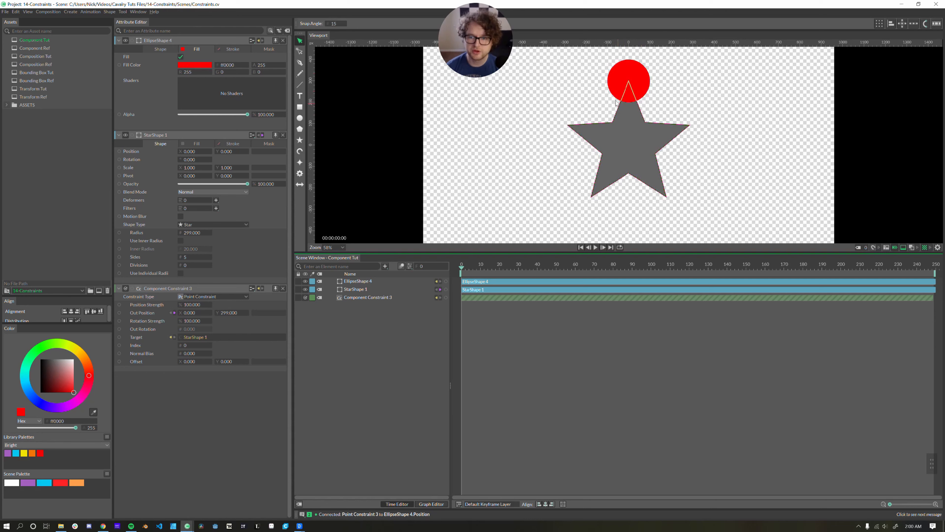
Change the constraint Index to 2 and other star points, then adjust Normal Bias and Offset
double_click(368, 297)
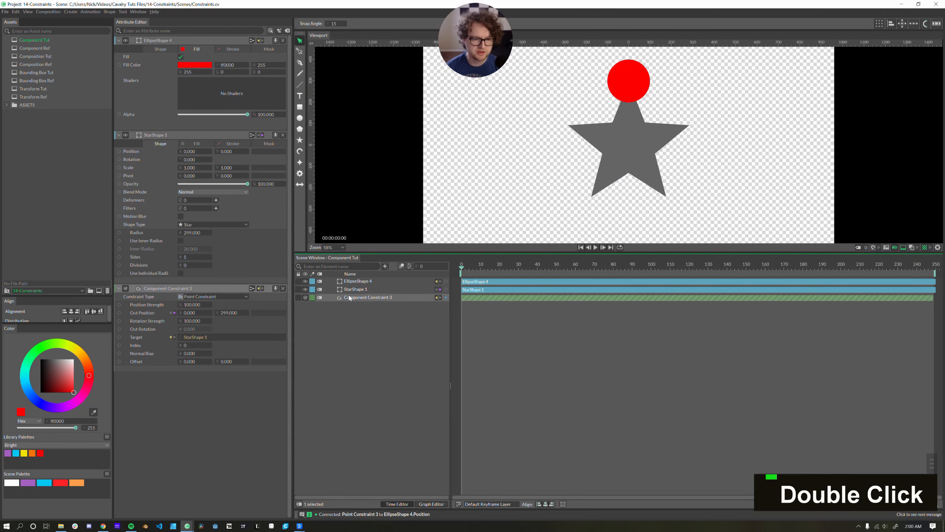
double_click(188, 345)
type("1")
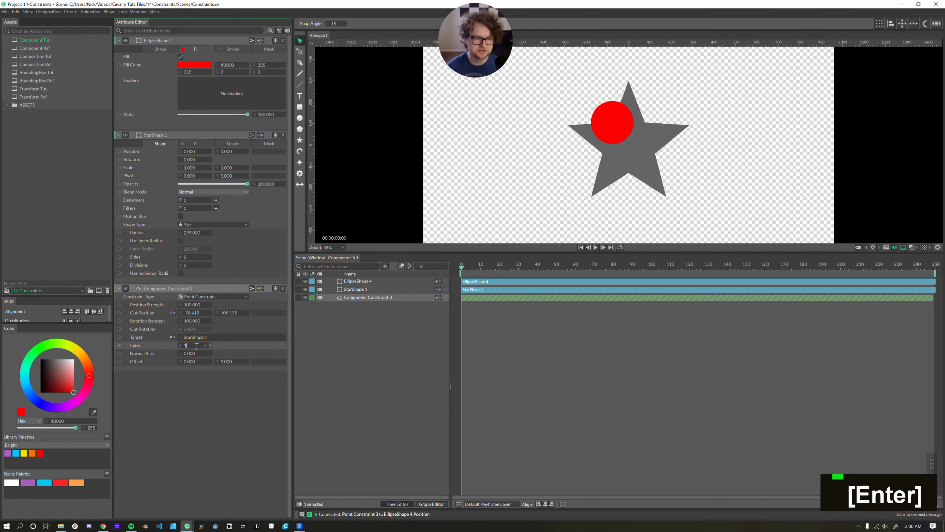
type("2")
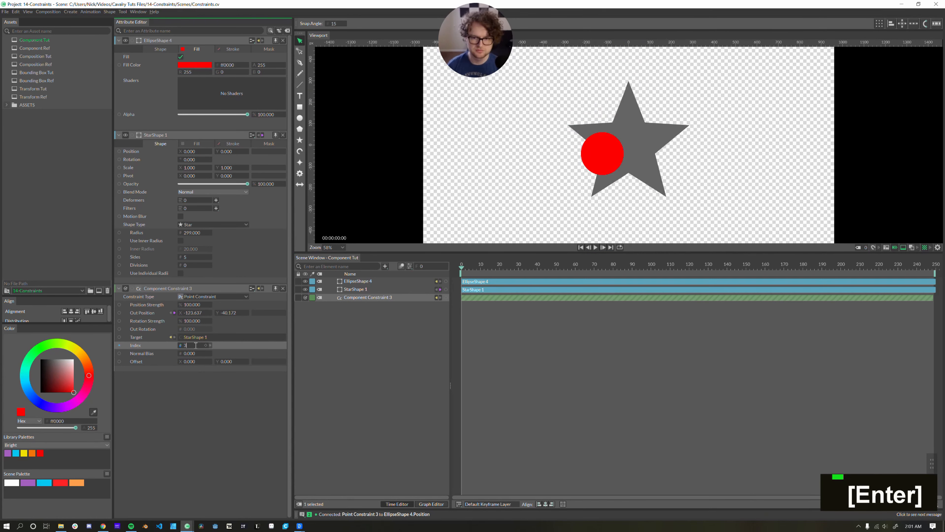
double_click(189, 345)
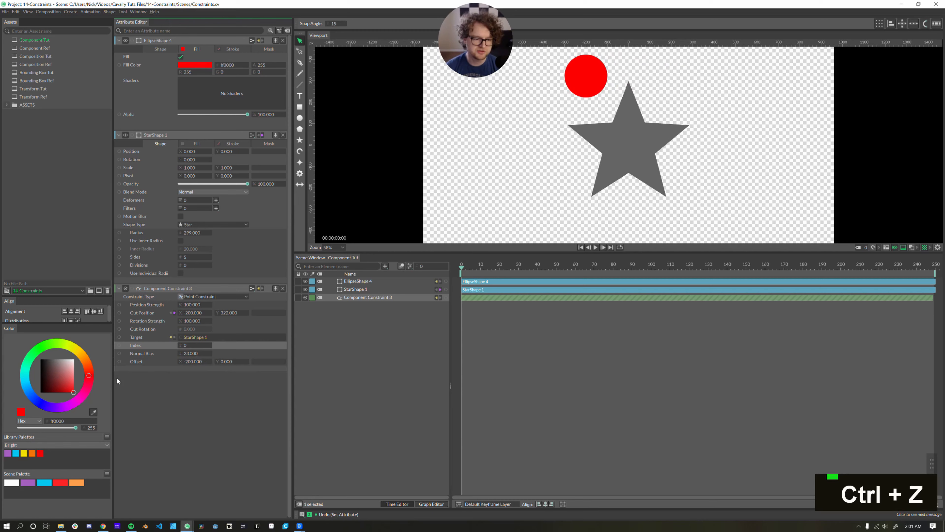
left_click(193, 344)
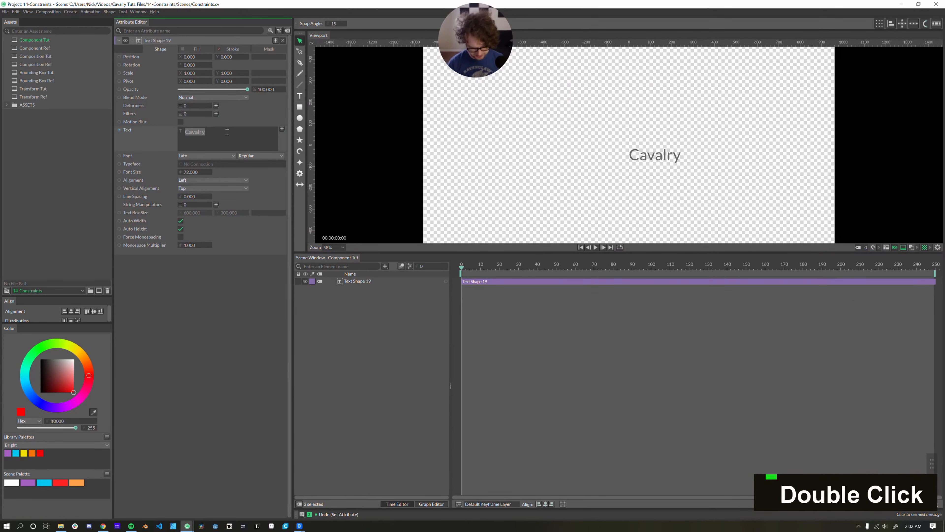
Enter 'Subscribe' as the text, Black weight, centred horizontally with Bottom vertical alignment
type("Subscribe")
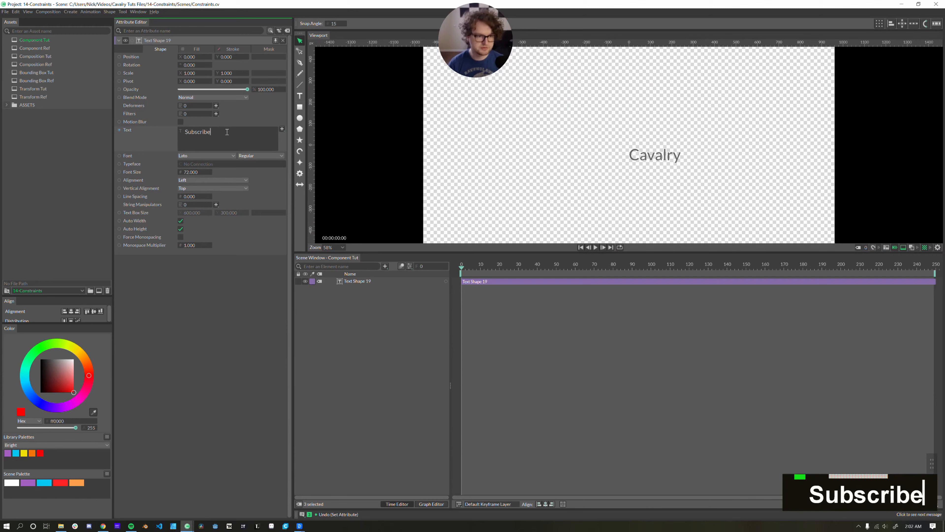
left_click(260, 156)
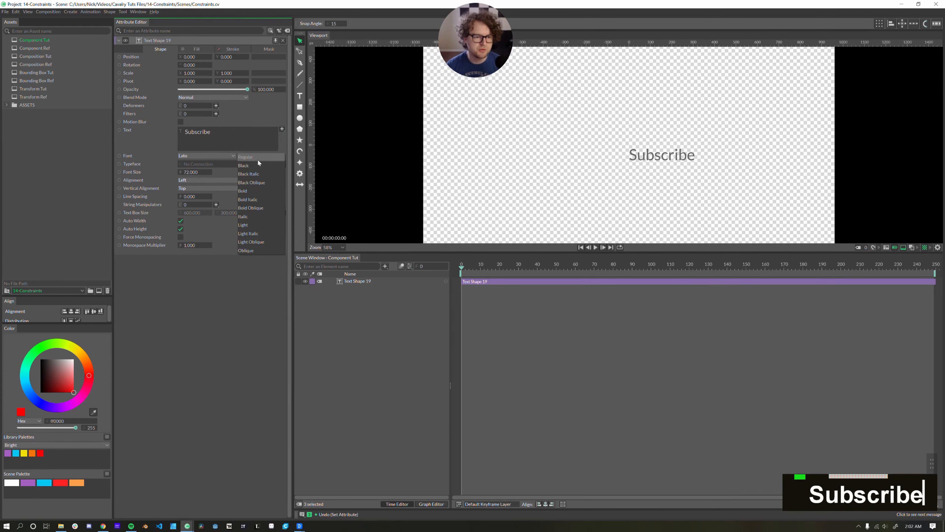
left_click(244, 164)
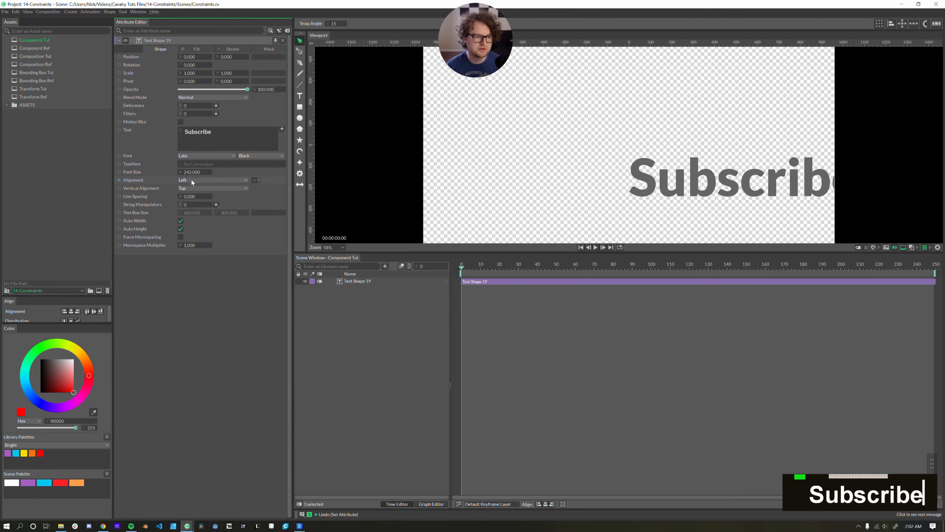
left_click(212, 180)
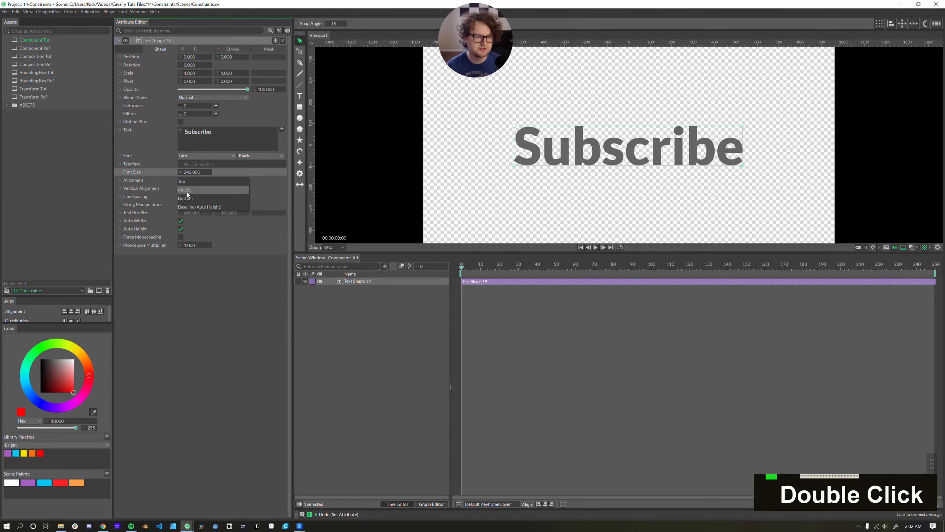
left_click(185, 198)
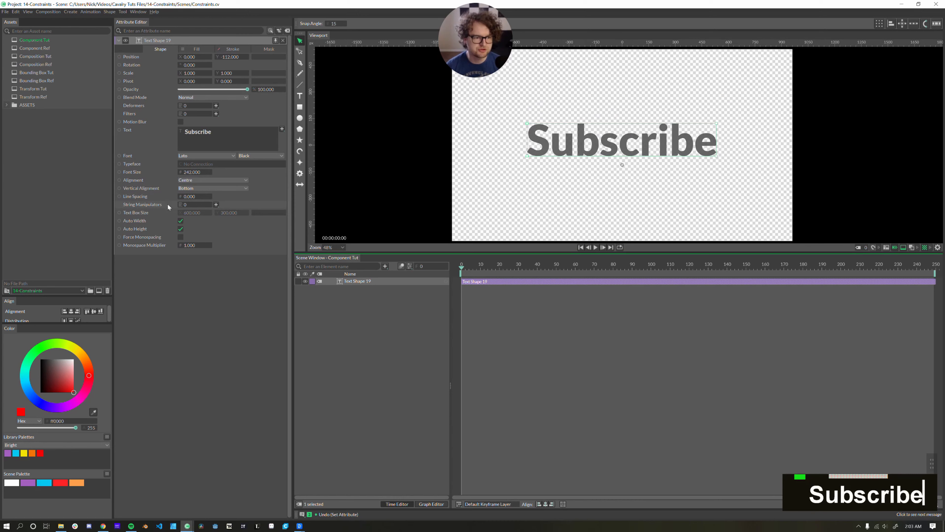
Add a String Manipulator to the text and change it to Resize Text
left_click(215, 205)
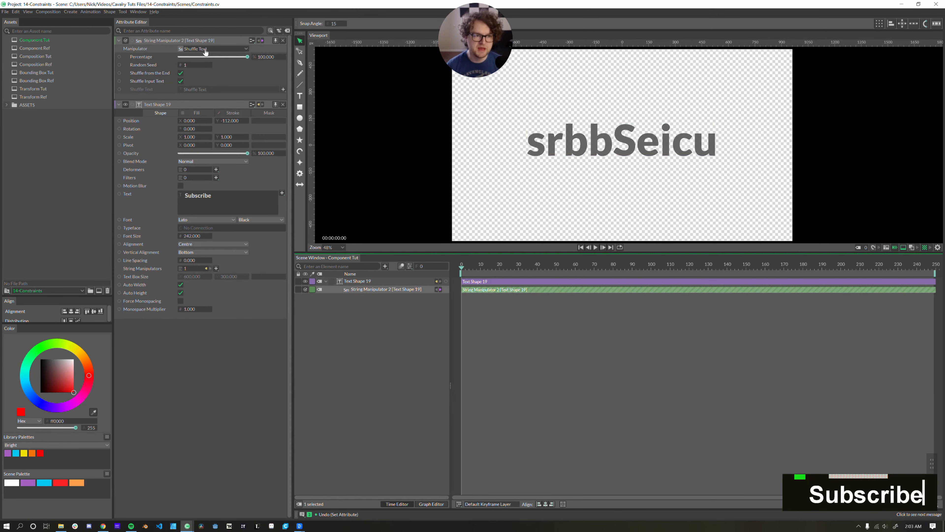
left_click(228, 48)
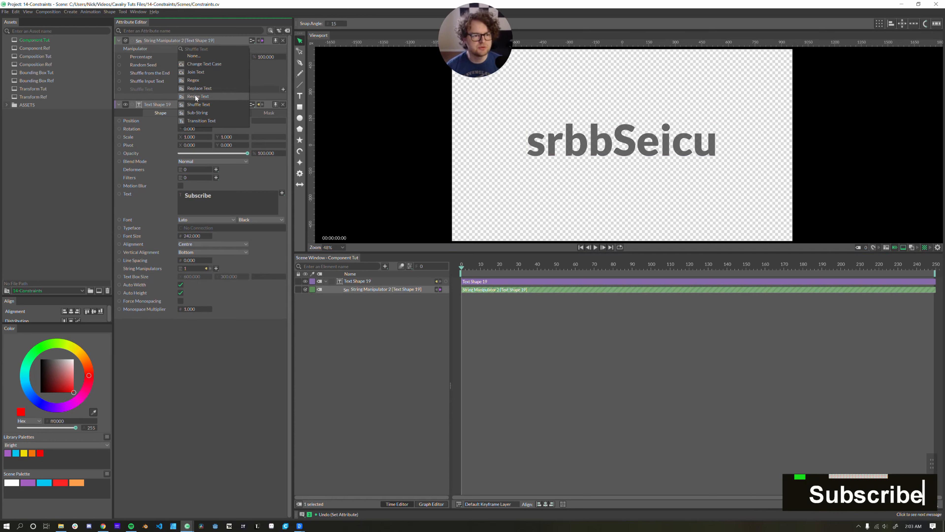
left_click(198, 96)
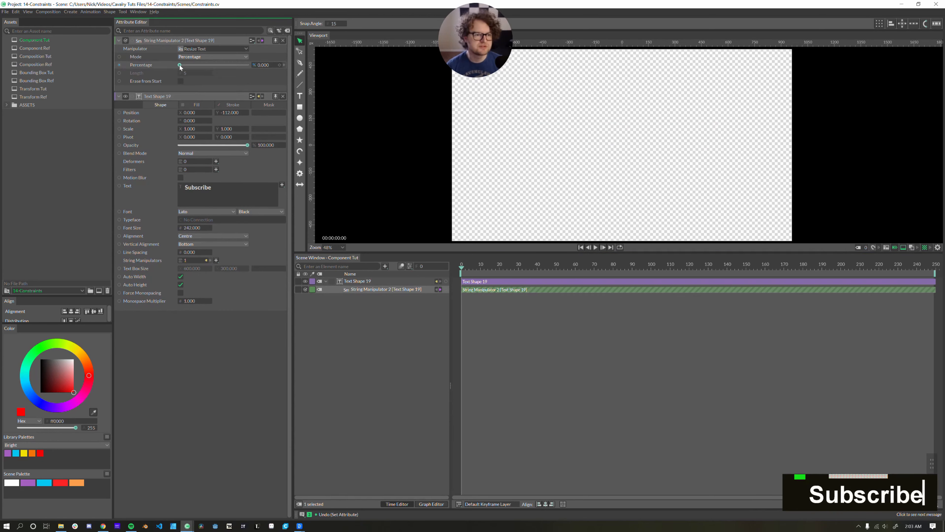
Drag the Resize Text Percentage back and forth, leaving Subscribe partially revealed from the left
left_click_drag(179, 64, 205, 64)
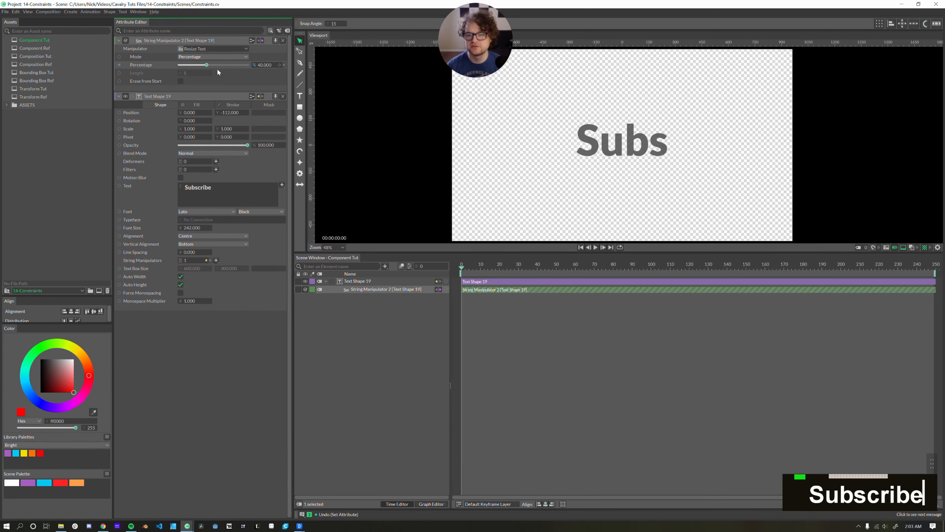
left_click_drag(205, 65, 226, 65)
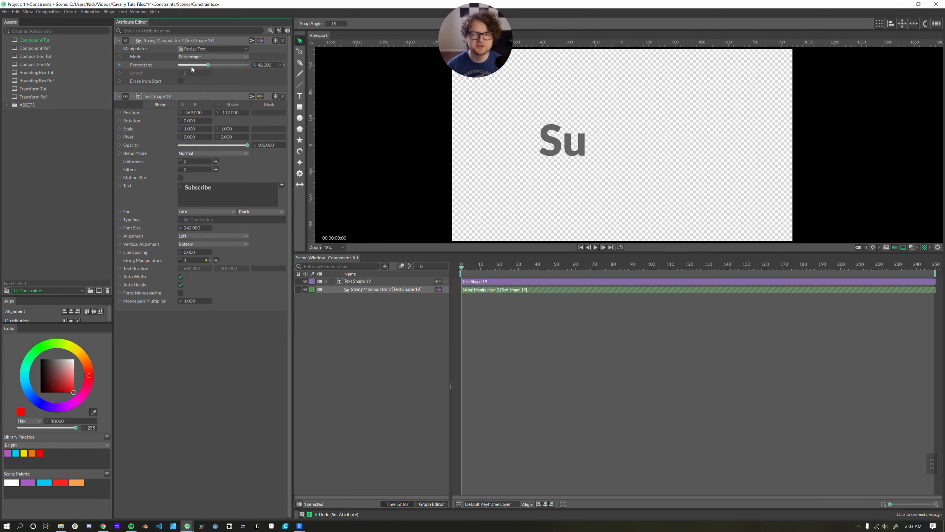
left_click_drag(210, 64, 247, 65)
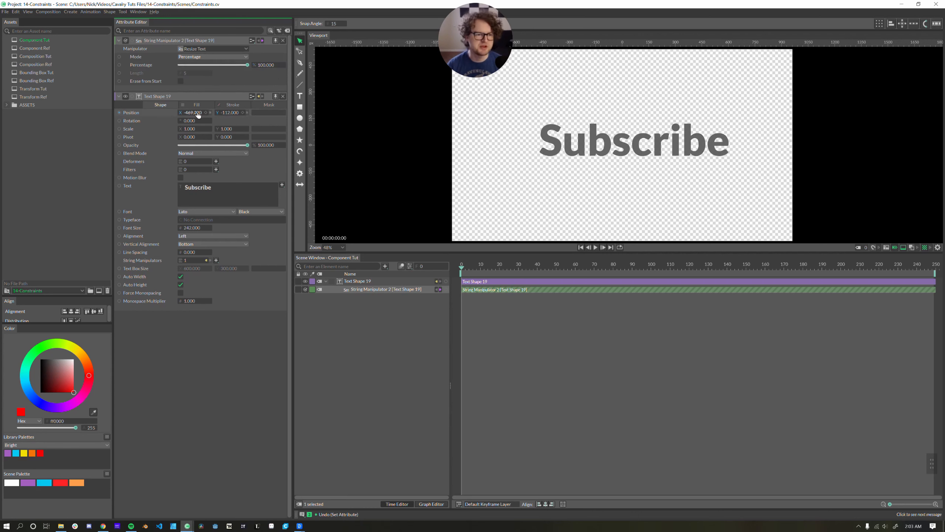
left_click_drag(247, 65, 213, 65)
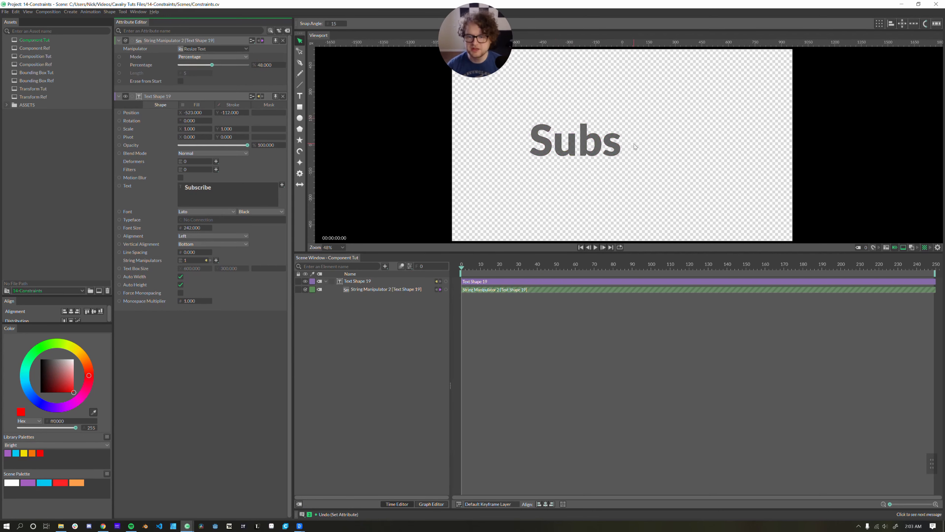
left_click_drag(212, 65, 194, 65)
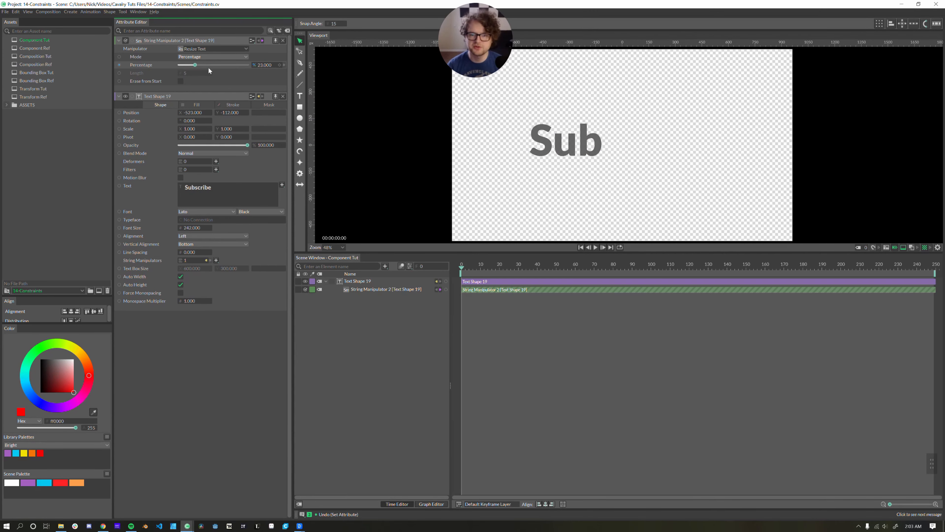
left_click_drag(194, 64, 248, 65)
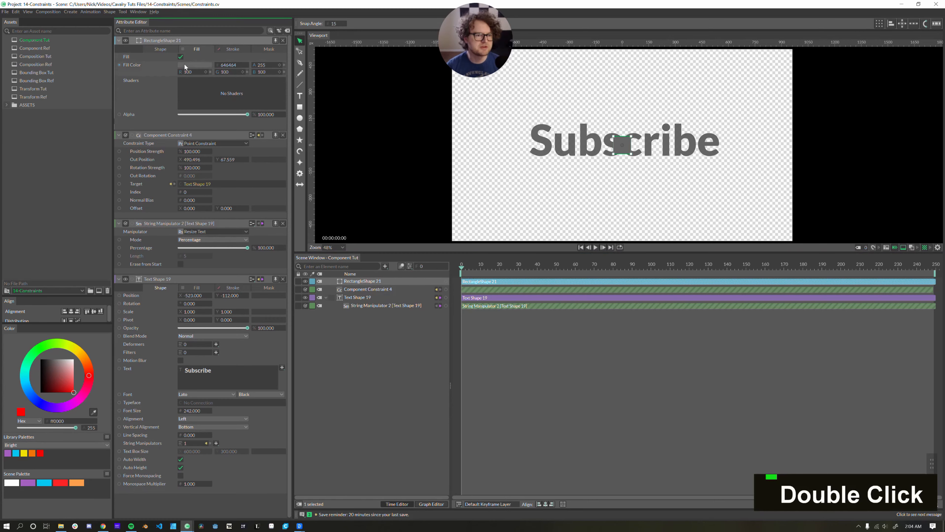
Make the rectangle red and thin, with an offset of 10 from the text
left_click(196, 64)
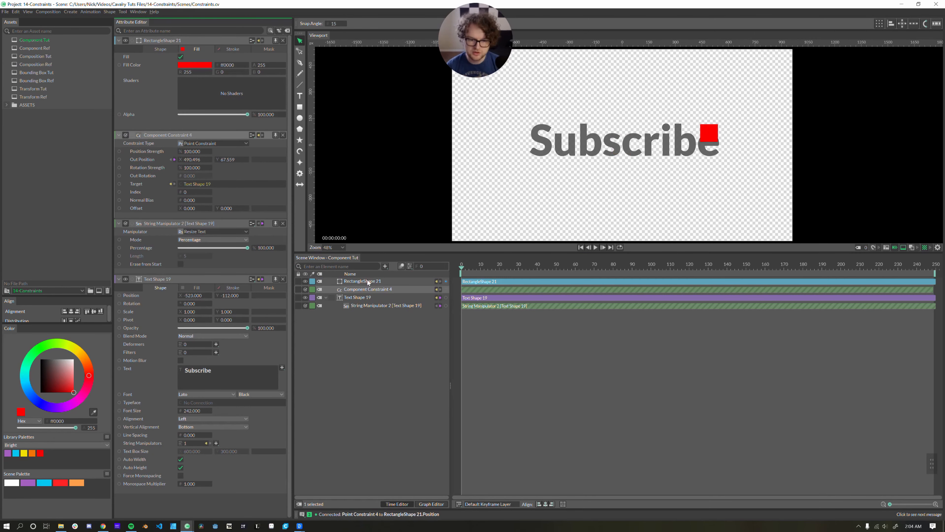
double_click(193, 192)
type("28")
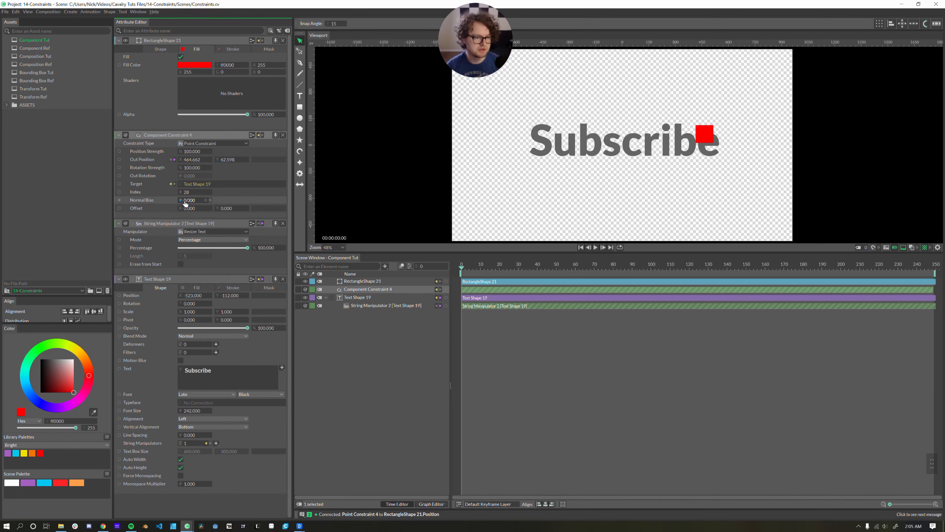
left_click(174, 183)
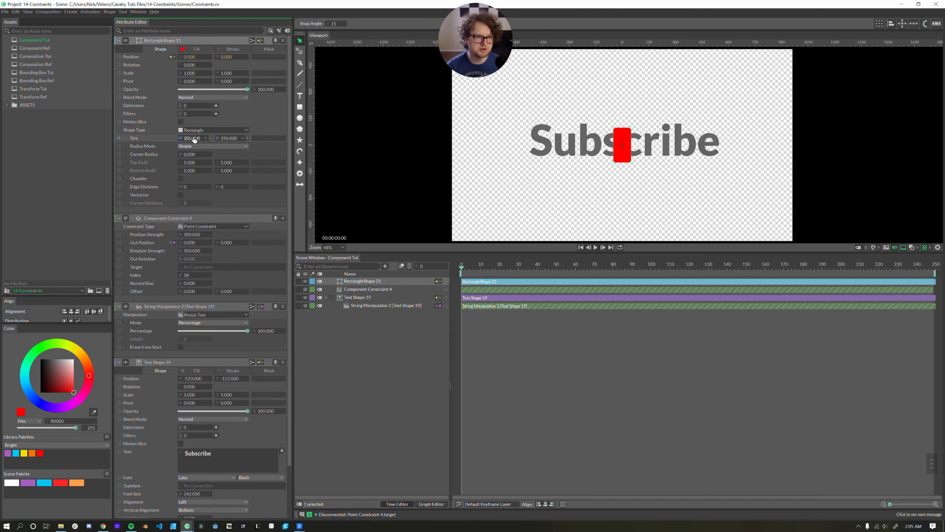
type("10.000")
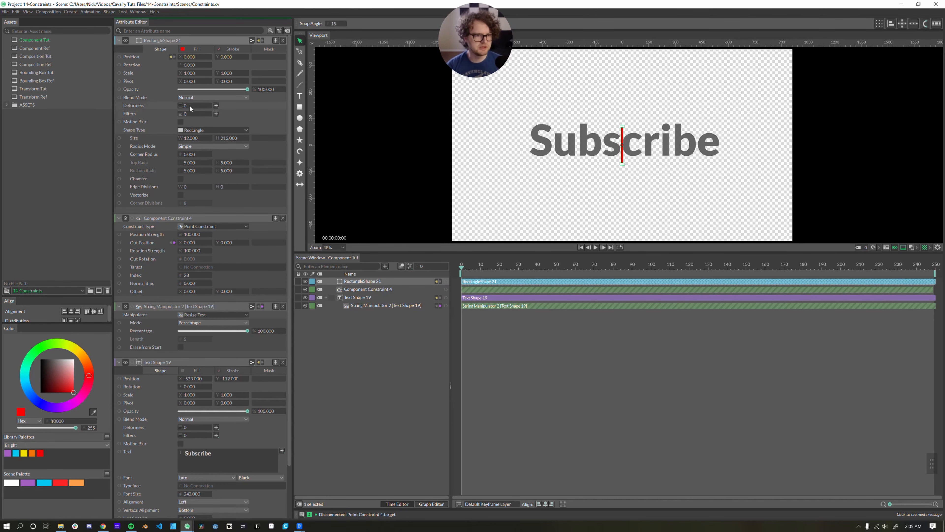
Add an Align deformer to the red rectangle
left_click(216, 106)
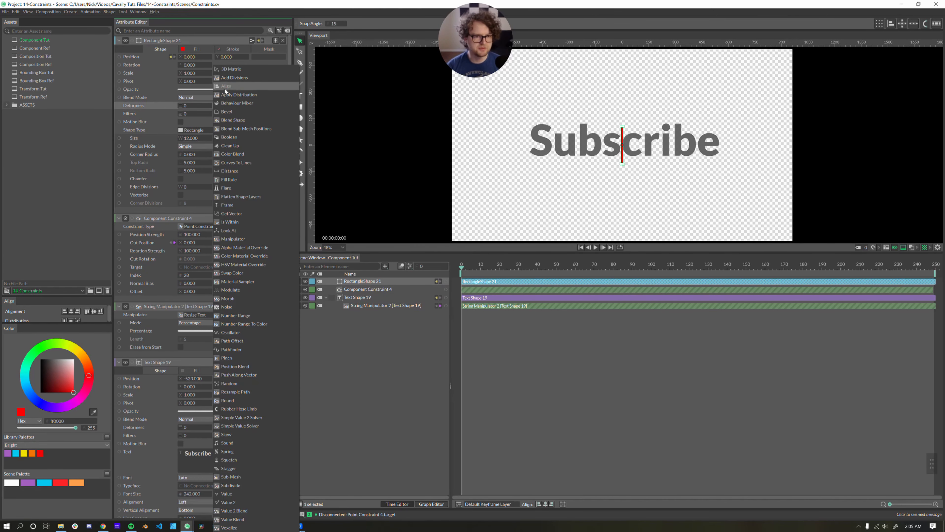
left_click(226, 86)
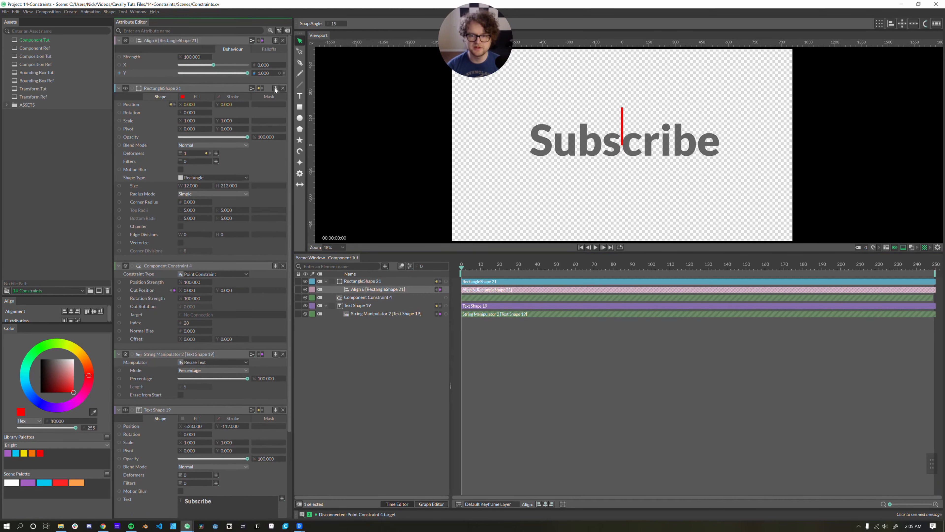
left_click(362, 281)
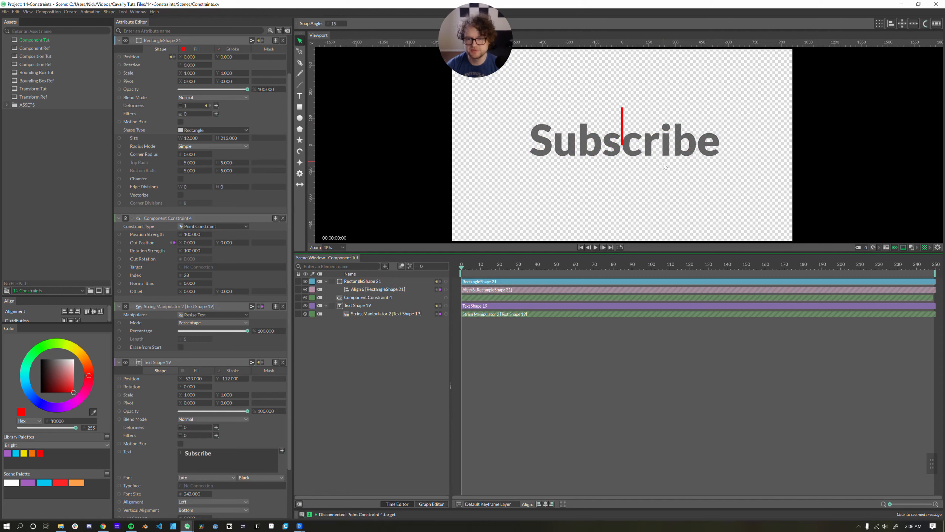
Add a Bounding Box driving a rectangle renamed REFERENCE as the constraint's target
type("bounding")
type("REFERE")
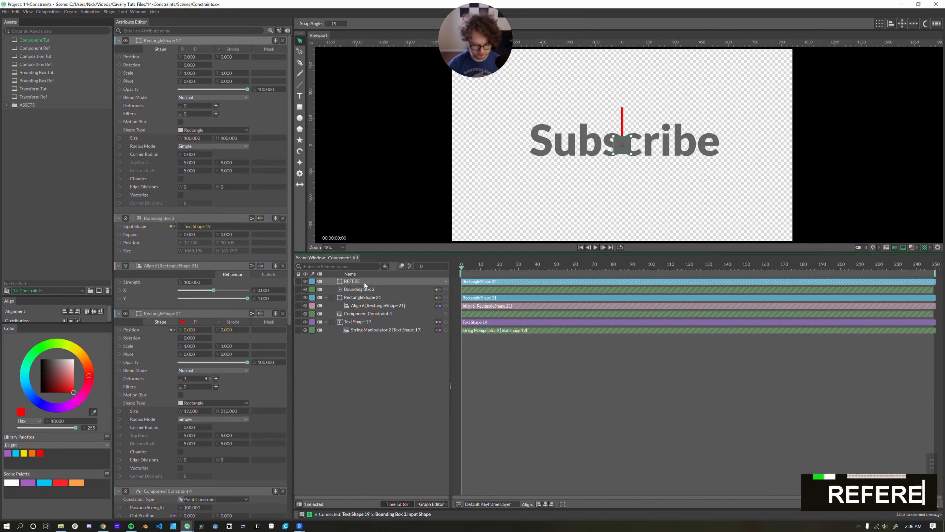
double_click(351, 281)
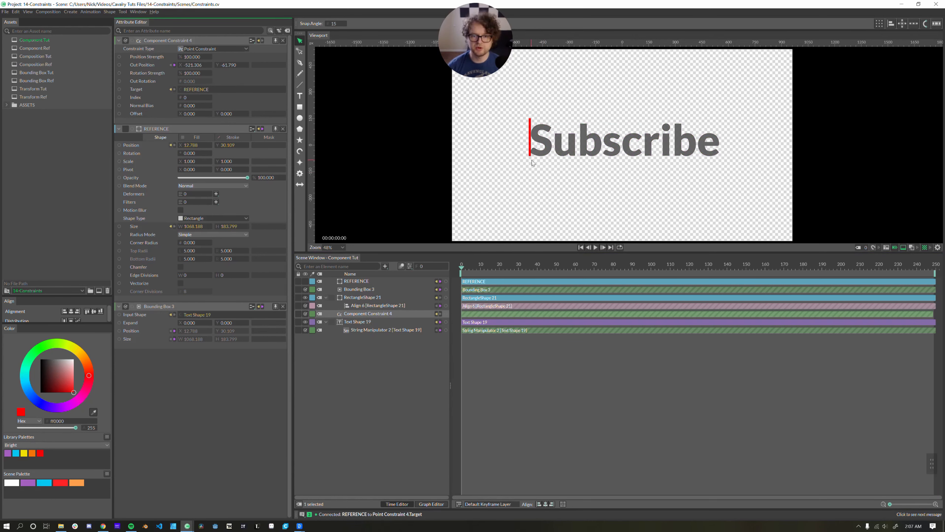
Set Index 1 and Offset X 17, then lower the Resize Text Percentage to 45 so the bar follows 'Subs'
double_click(188, 97)
type("1")
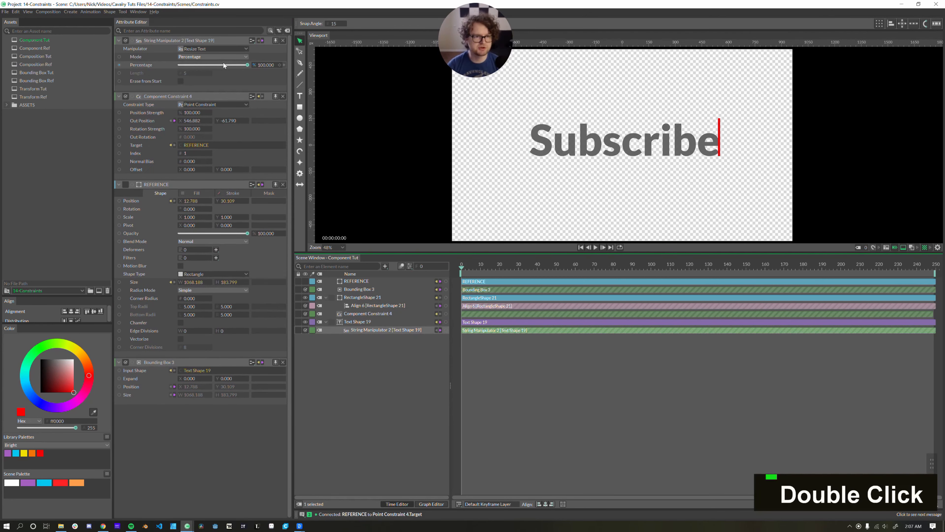
left_click_drag(224, 65, 187, 64)
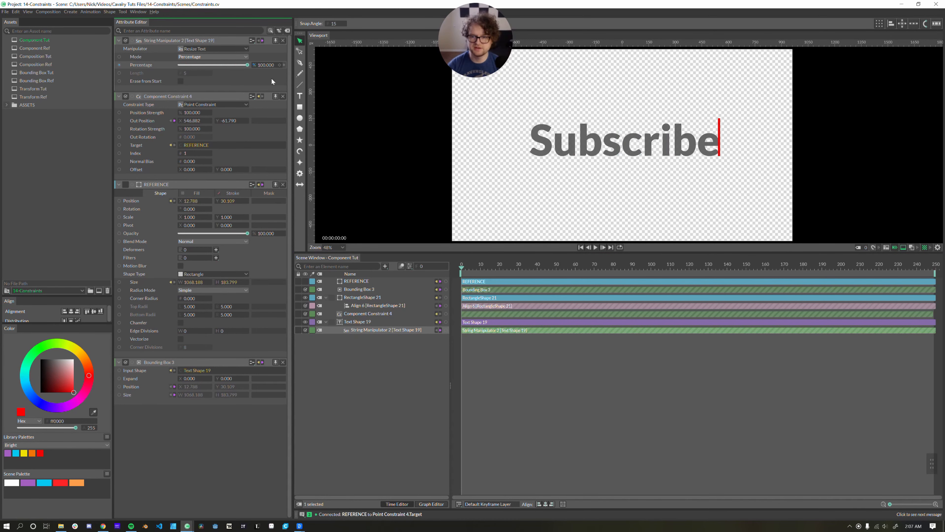
double_click(367, 313)
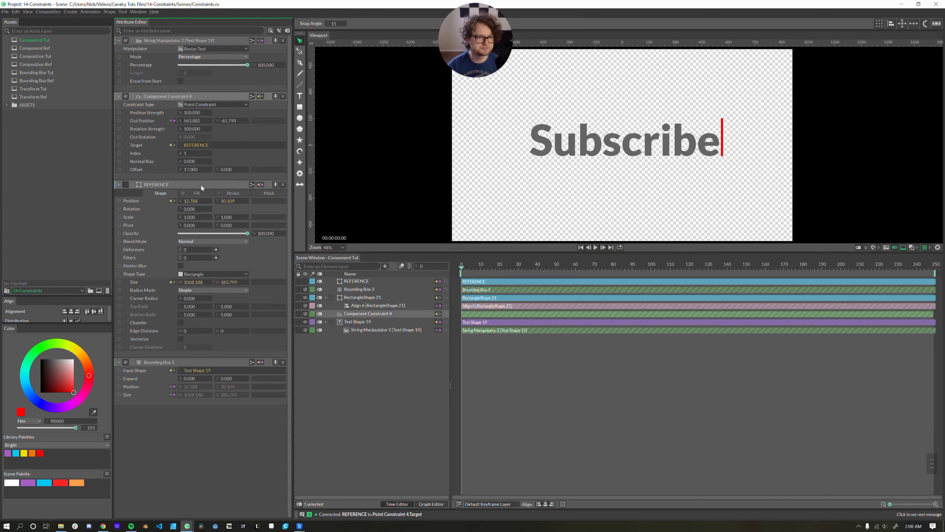
left_click_drag(247, 65, 205, 65)
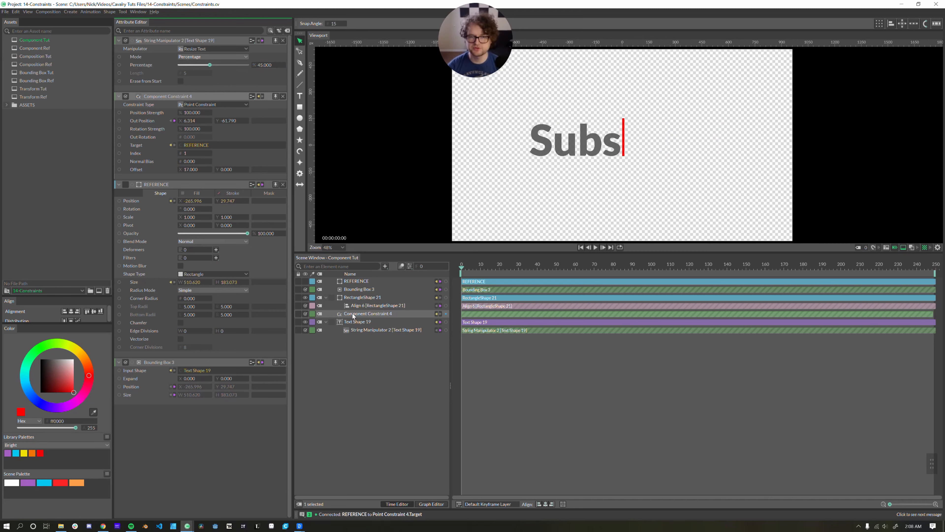
Group the Subscribe layers with Ctrl+G and add a new Component Constraint
key("ctrl+g")
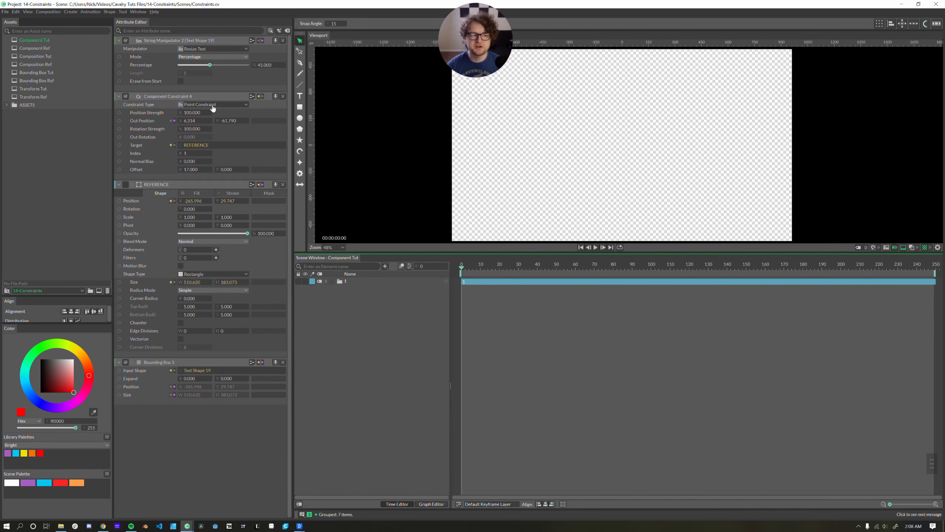
left_click(213, 104)
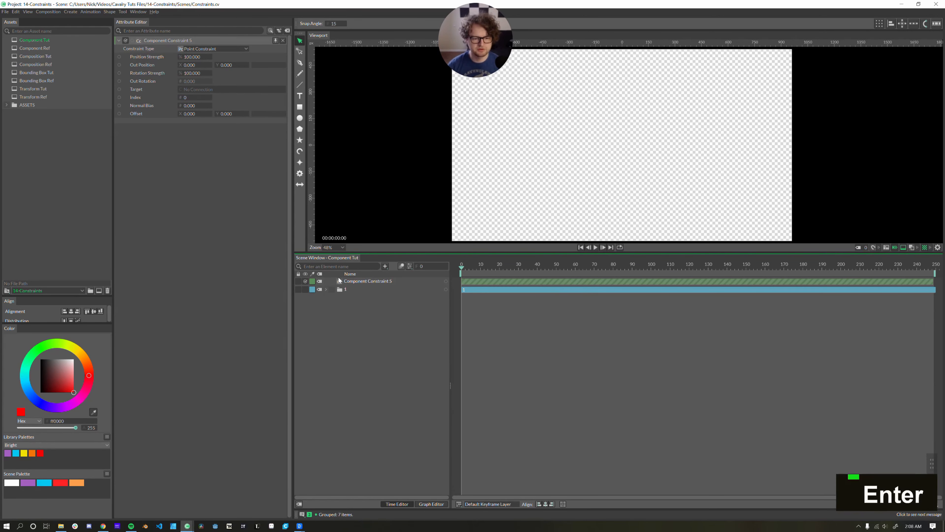
left_click(213, 49)
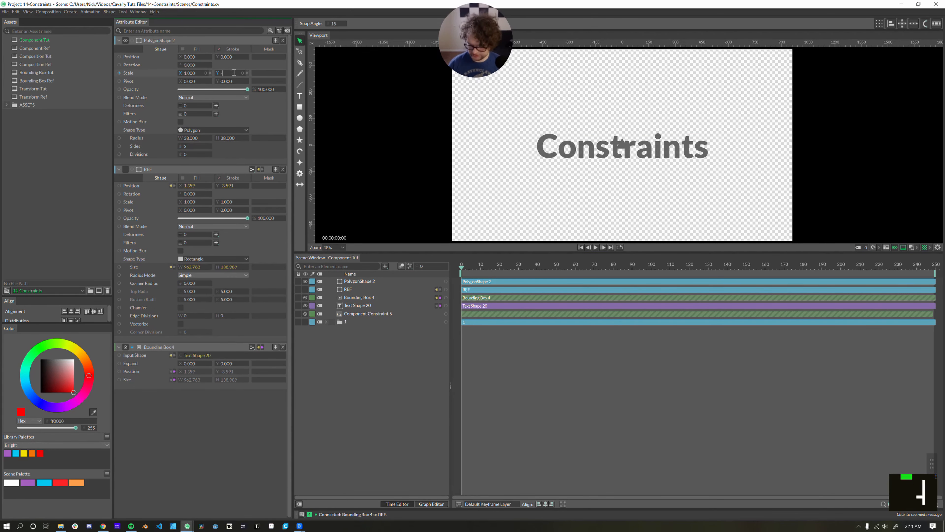
Set the triangle's Scale Y to -1 and add an Align deformer with Y dragged to 1
type("-1.000")
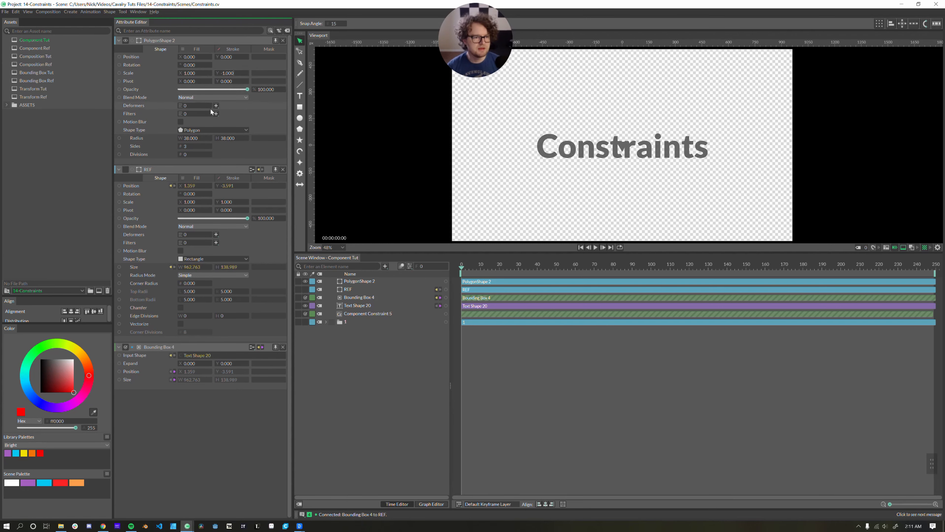
left_click(216, 105)
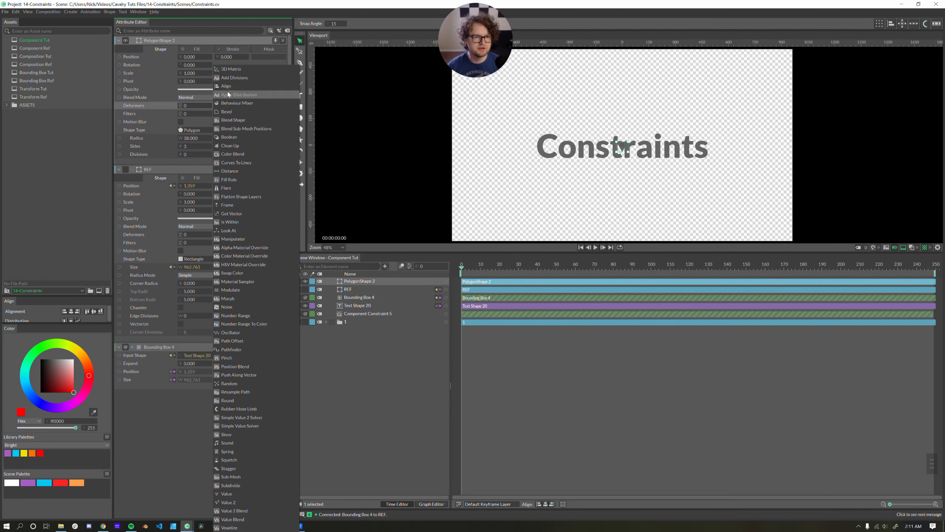
left_click(226, 85)
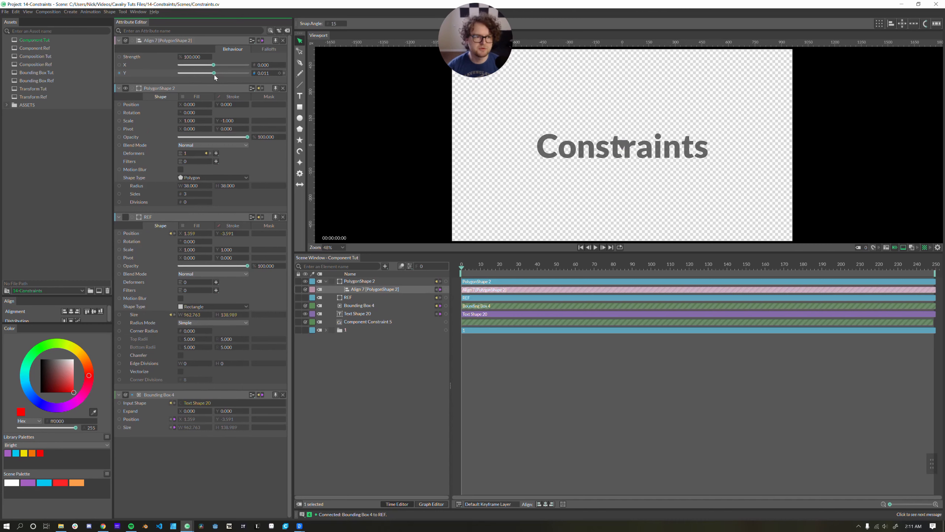
left_click_drag(214, 73, 180, 73)
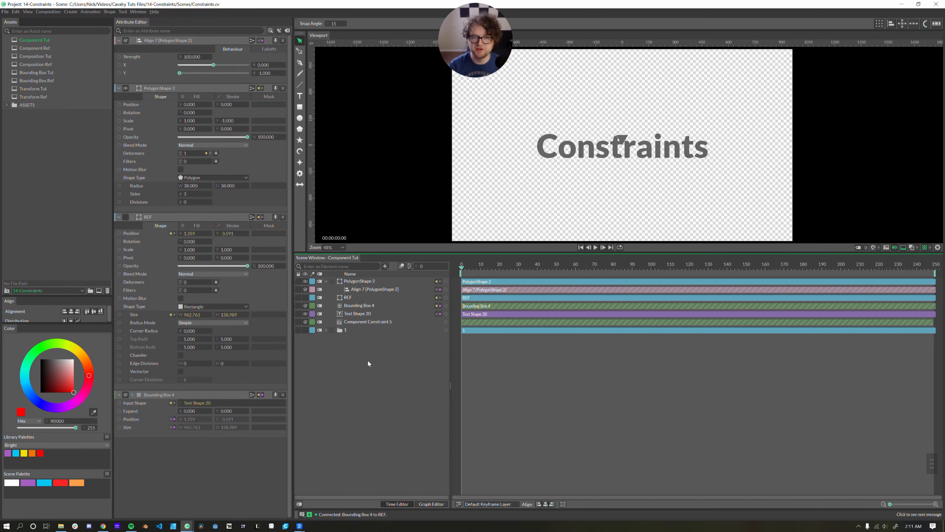
left_click(361, 281)
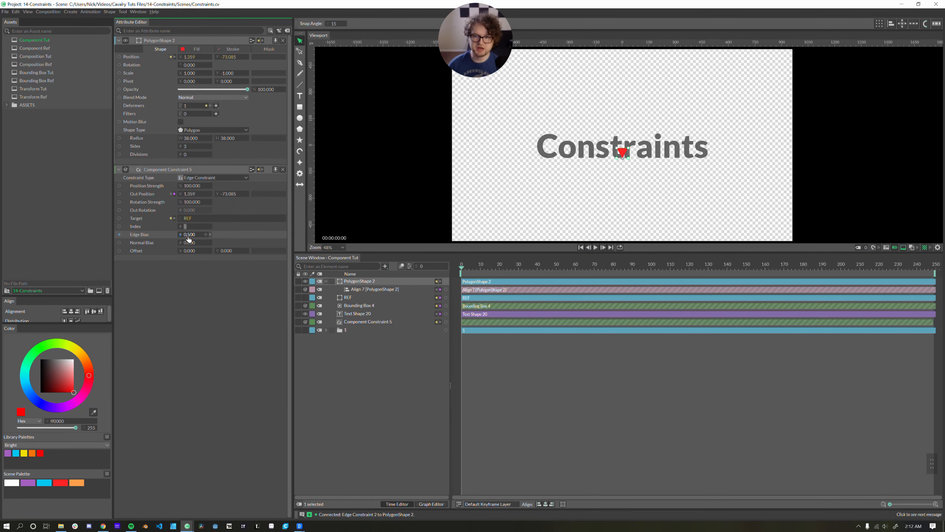
Set the Edge Constraint on REF to Index 2 with Edge Bias 0
key("Enter")
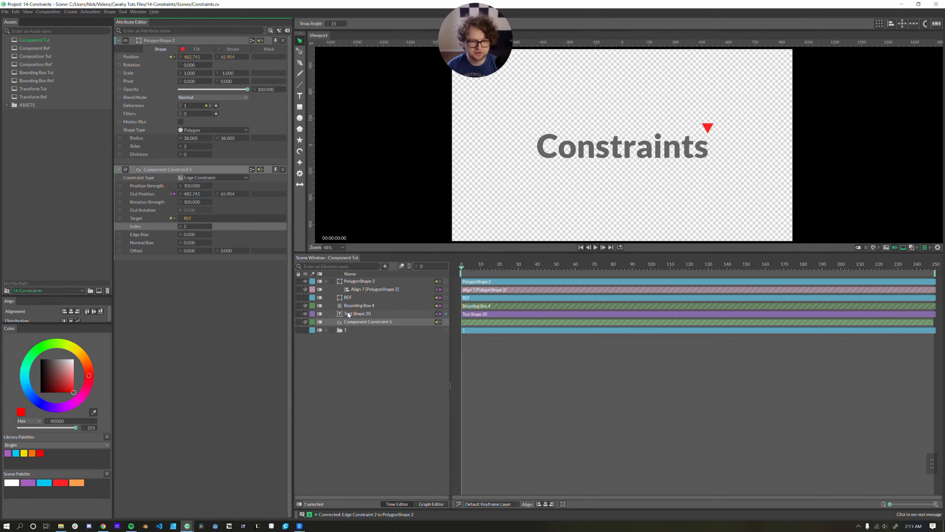
double_click(359, 314)
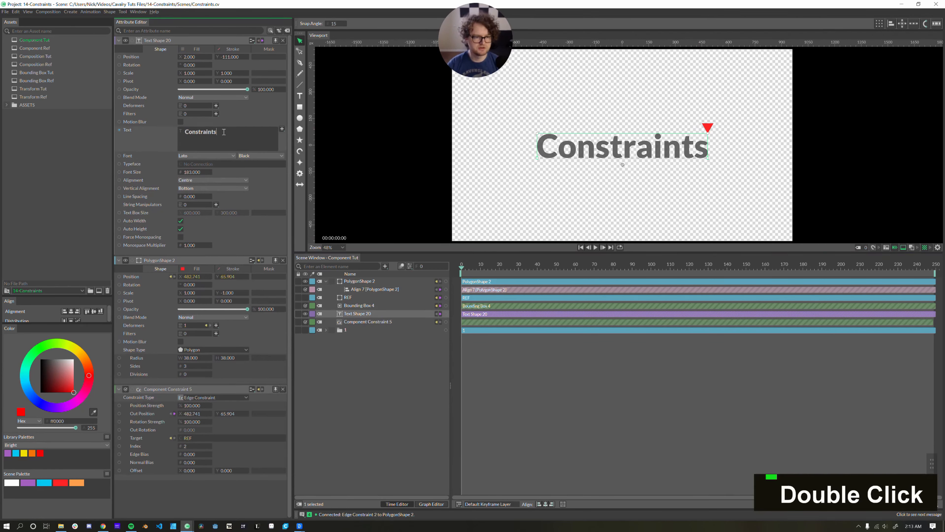
type("Subscribe")
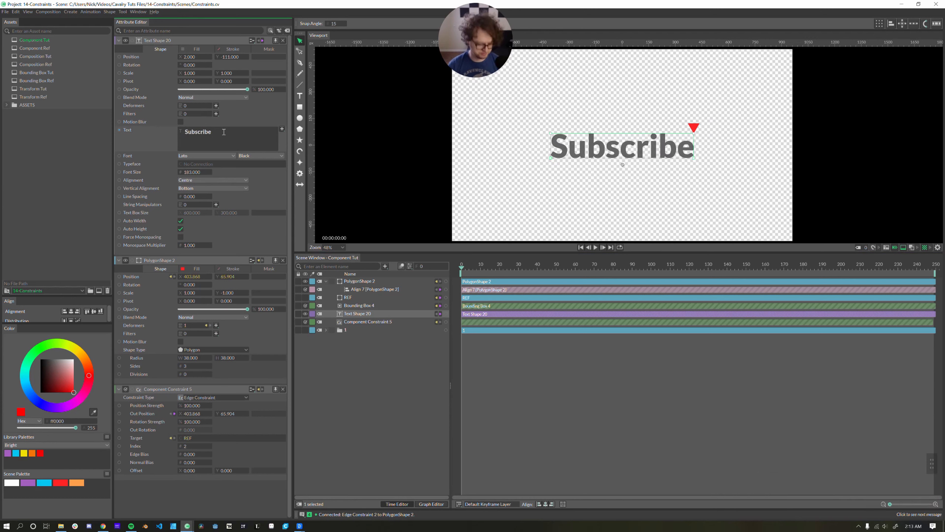
type("Constraints")
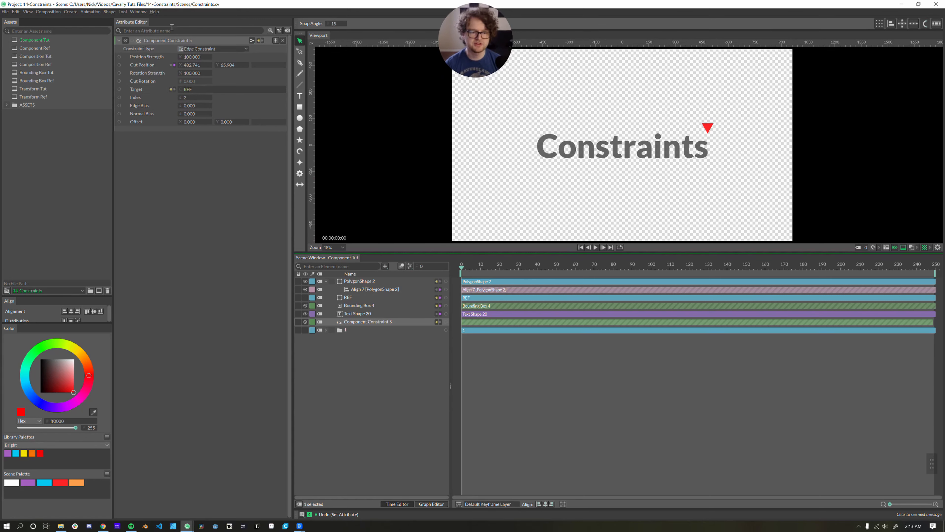
Switch Component Constraint 5's type from Edge Constraint to Point Constraint
left_click(212, 48)
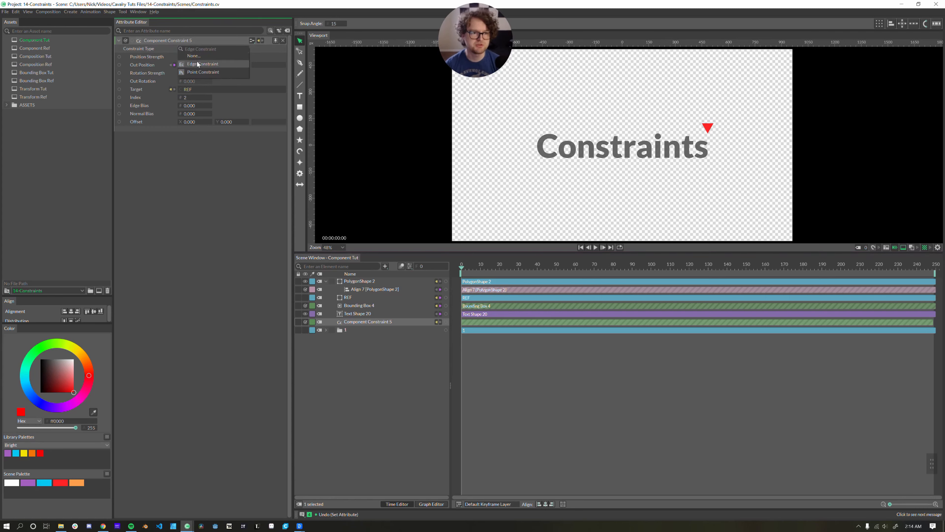
left_click(203, 72)
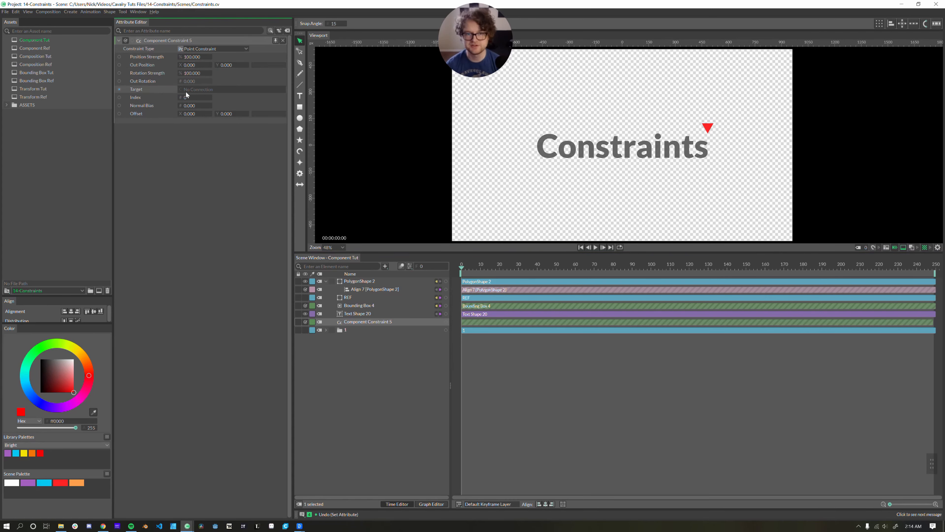